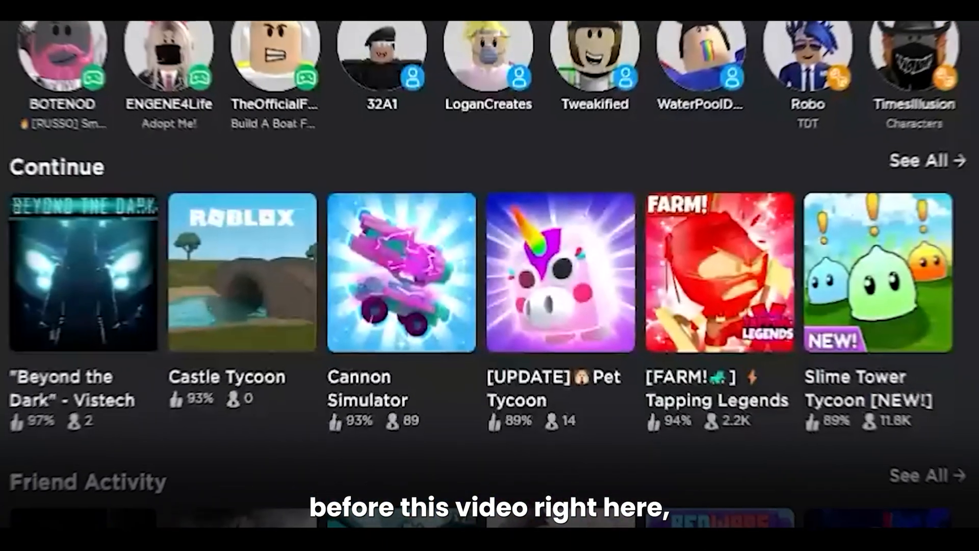
Step: Go to the Create area listing your own places from the Roblox home page
scroll("down", 3)
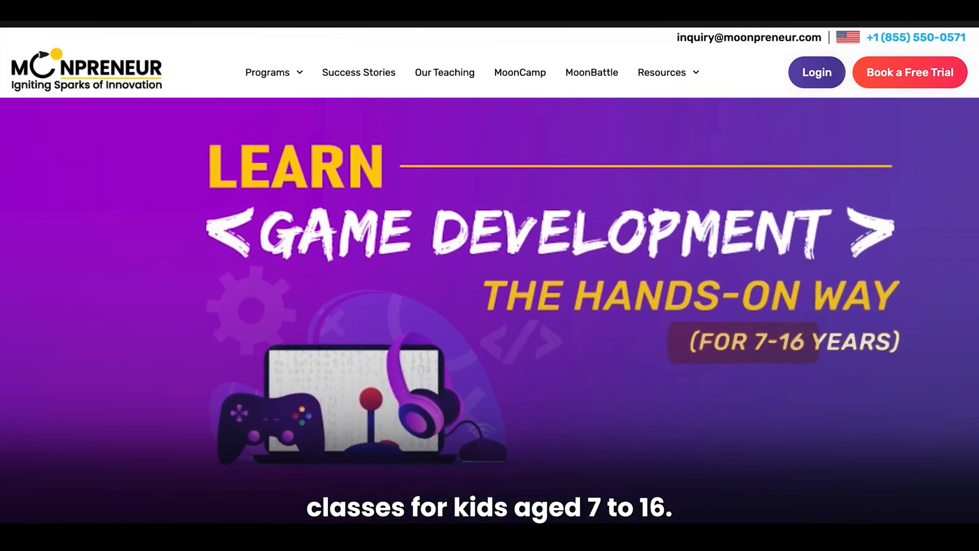
scroll("down", 3)
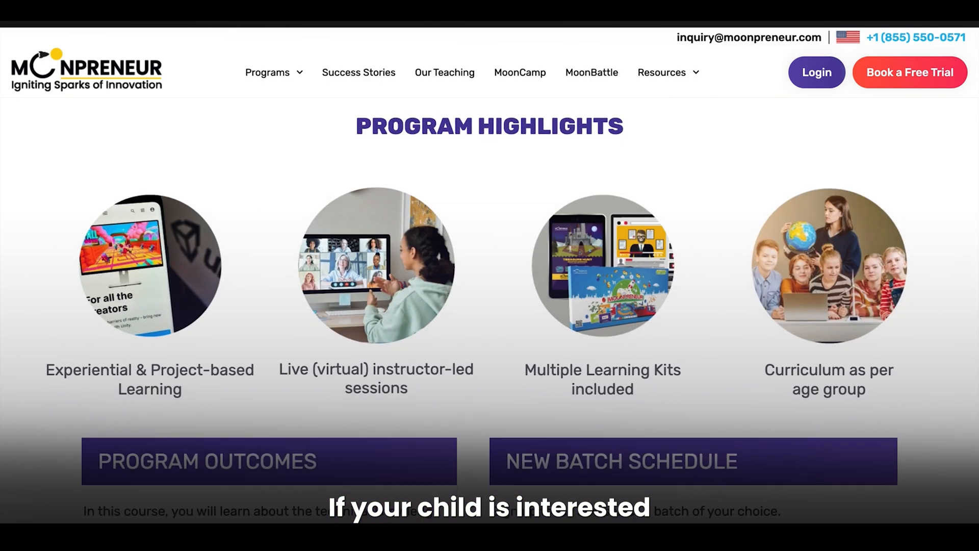
scroll("down", 3)
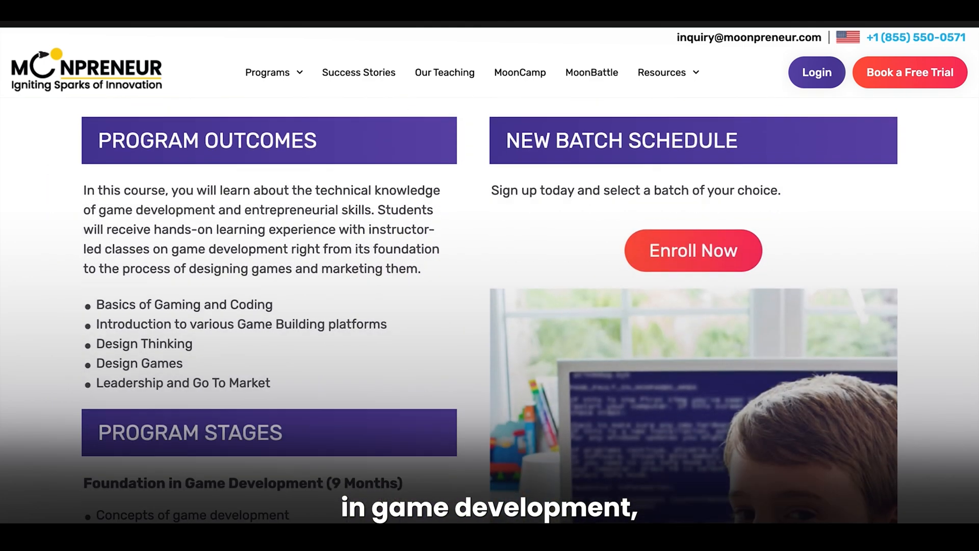
scroll("down", 3)
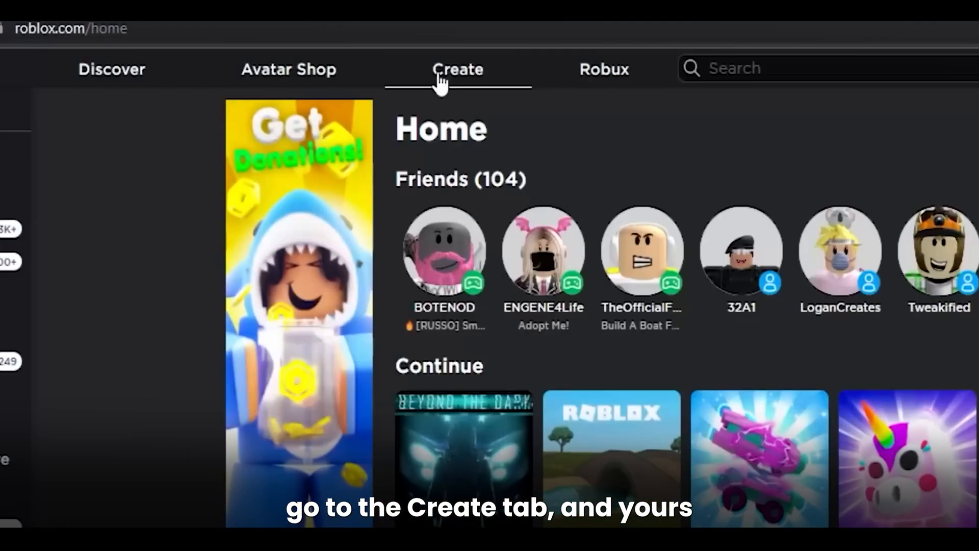
left_click(458, 69)
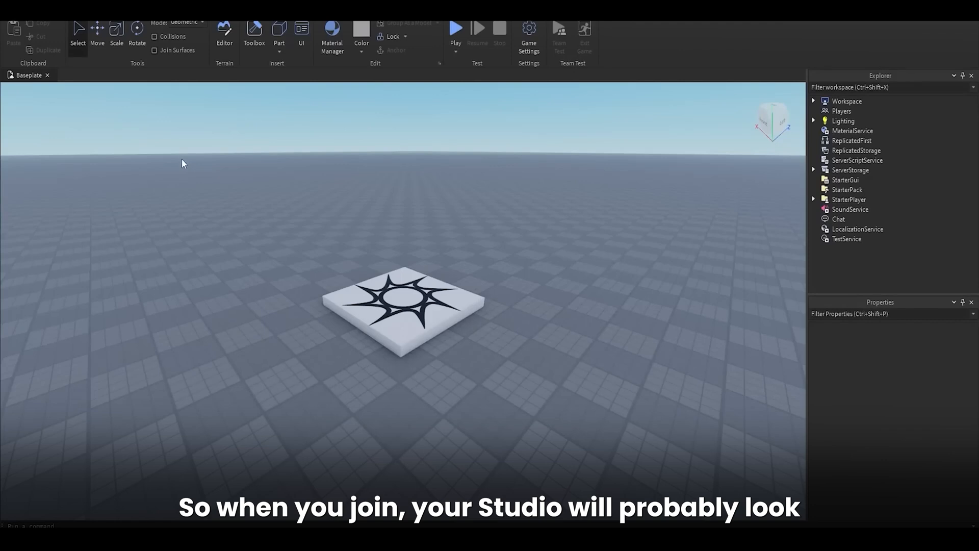
mouse_move(166, 26)
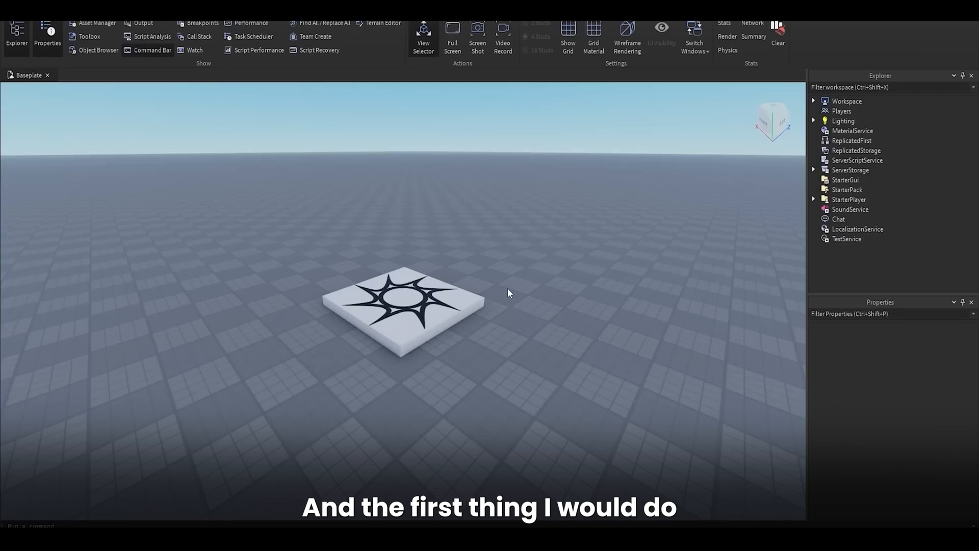
Step: Save the Baseplate place to Roblox as a new game via the Team Create panel, keeping Team Create on
left_click(505, 38)
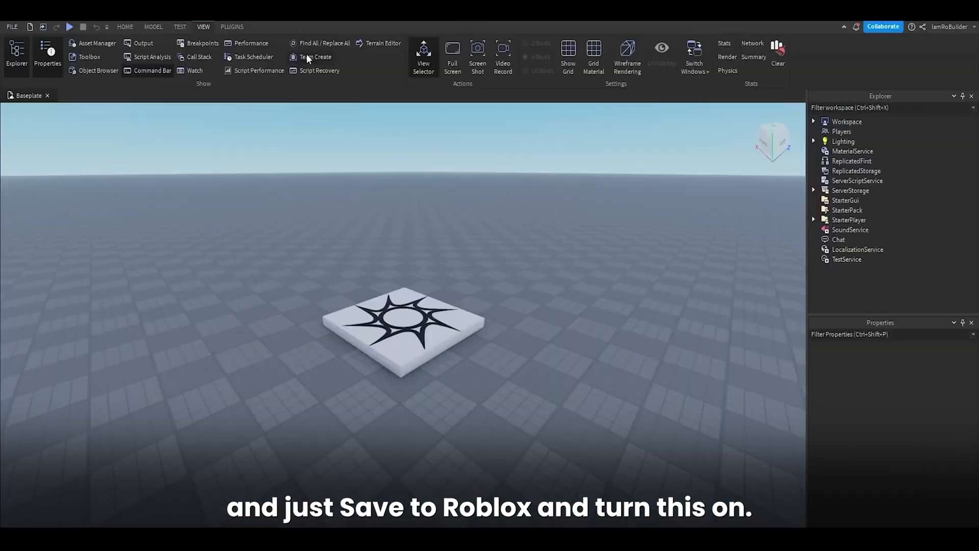
left_click(315, 57)
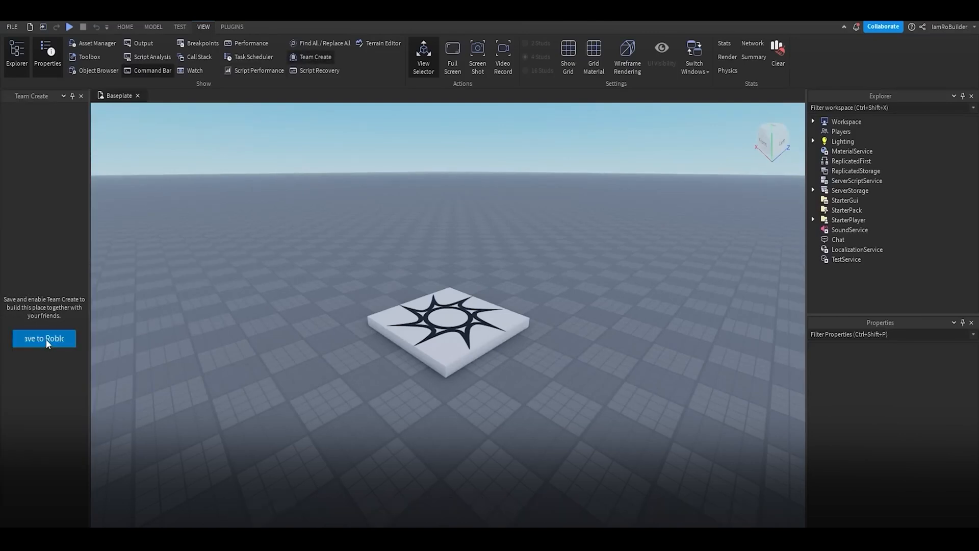
left_click(44, 337)
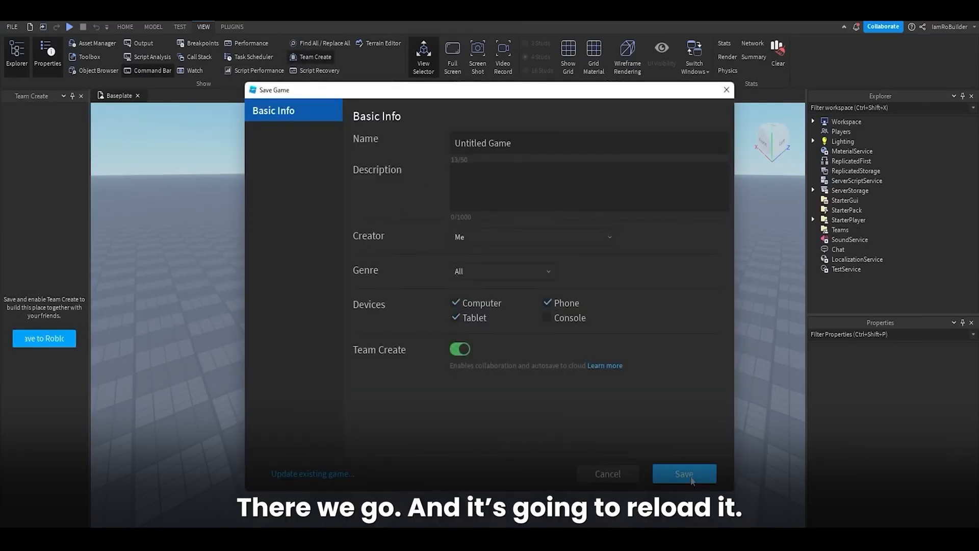
left_click(684, 473)
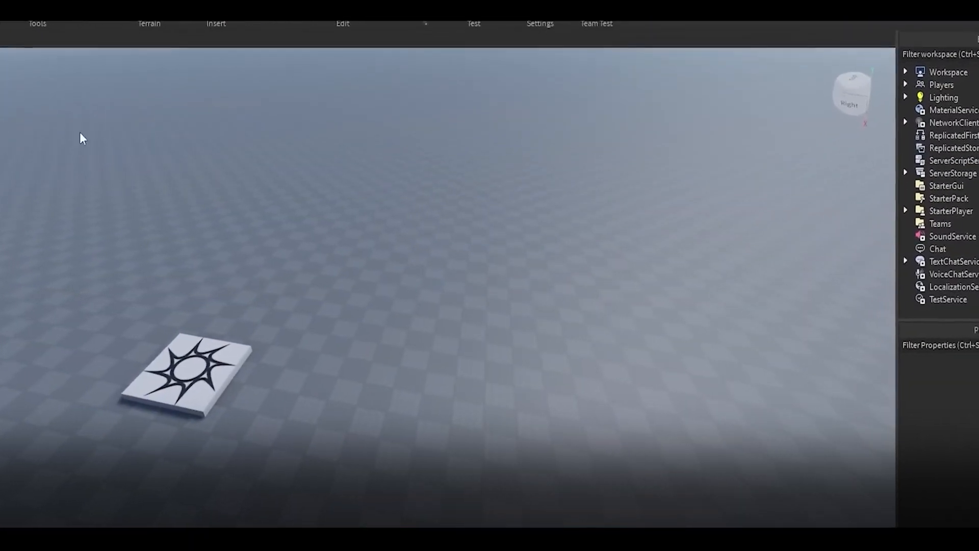
Step: Insert Block and Wedge parts from the Part dropdown near the baseplate
left_click(495, 123)
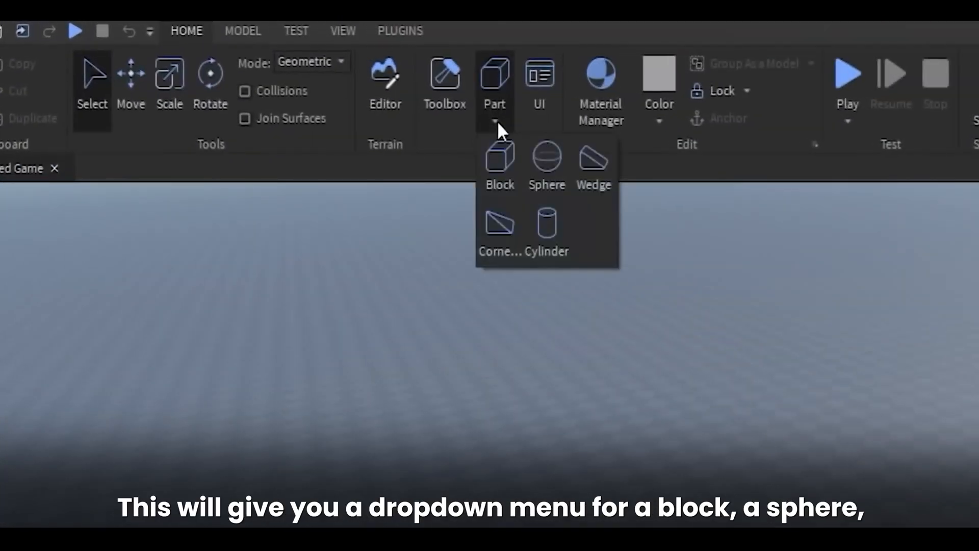
mouse_move(546, 165)
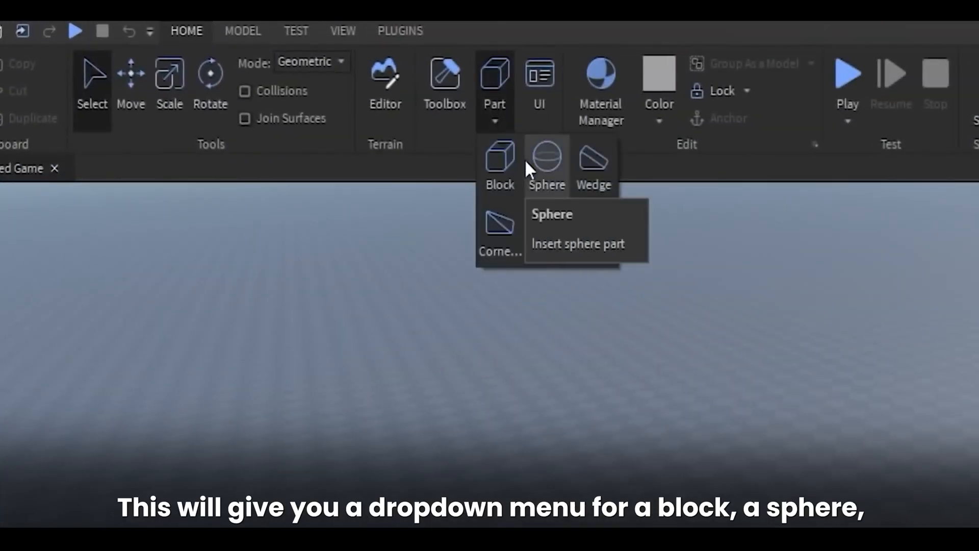
mouse_move(506, 246)
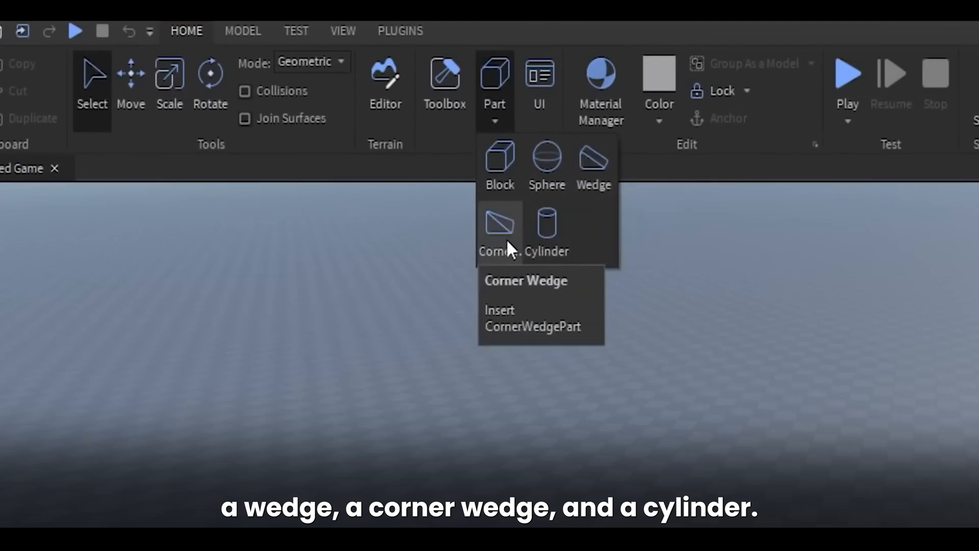
mouse_move(548, 243)
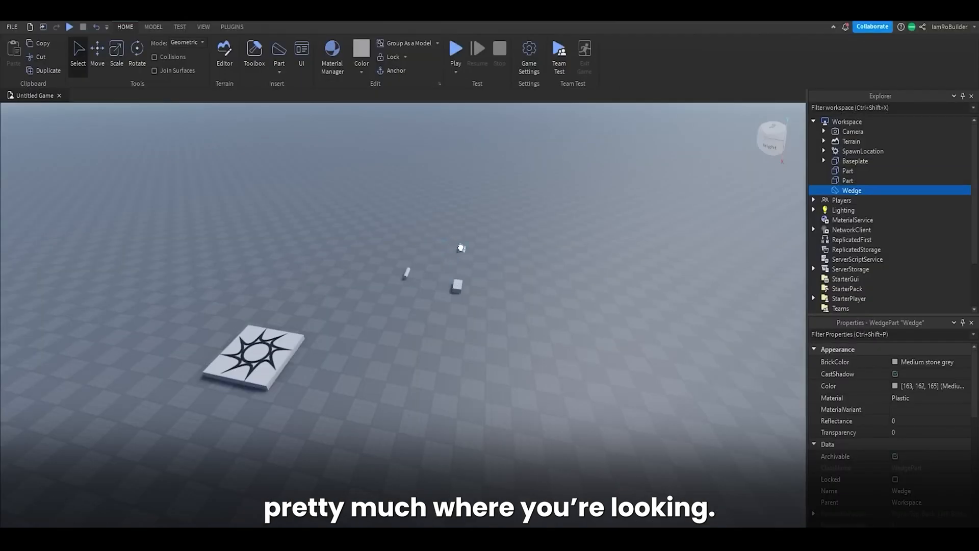
left_click(847, 170)
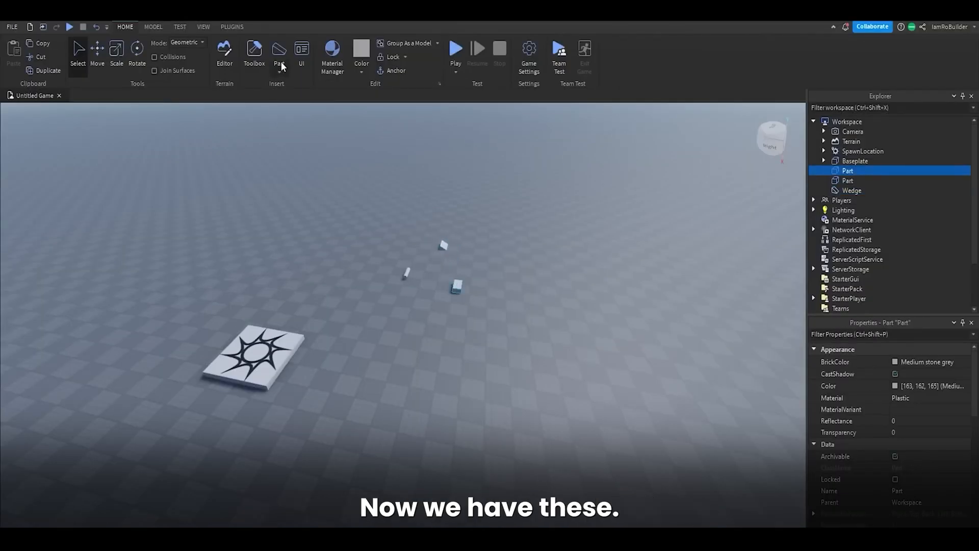
mouse_move(279, 55)
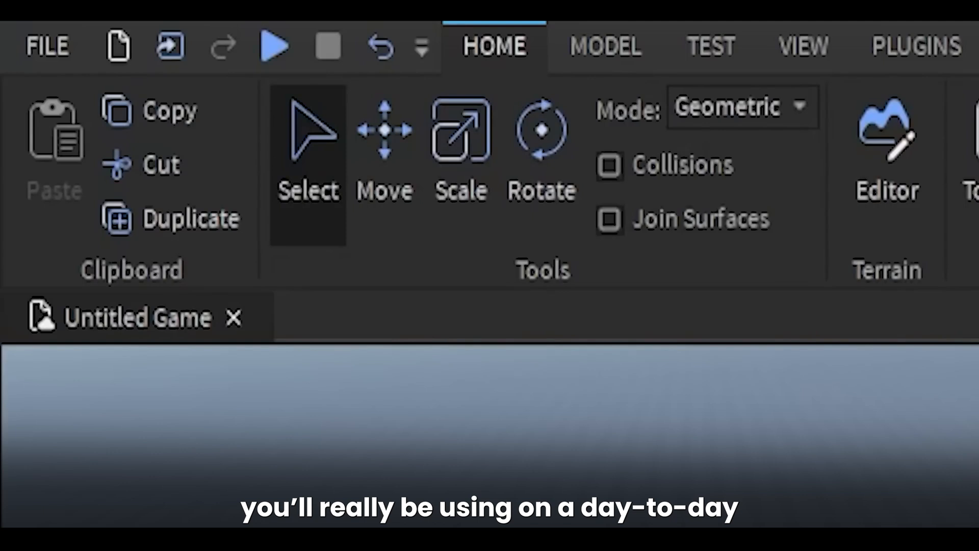
mouse_move(315, 165)
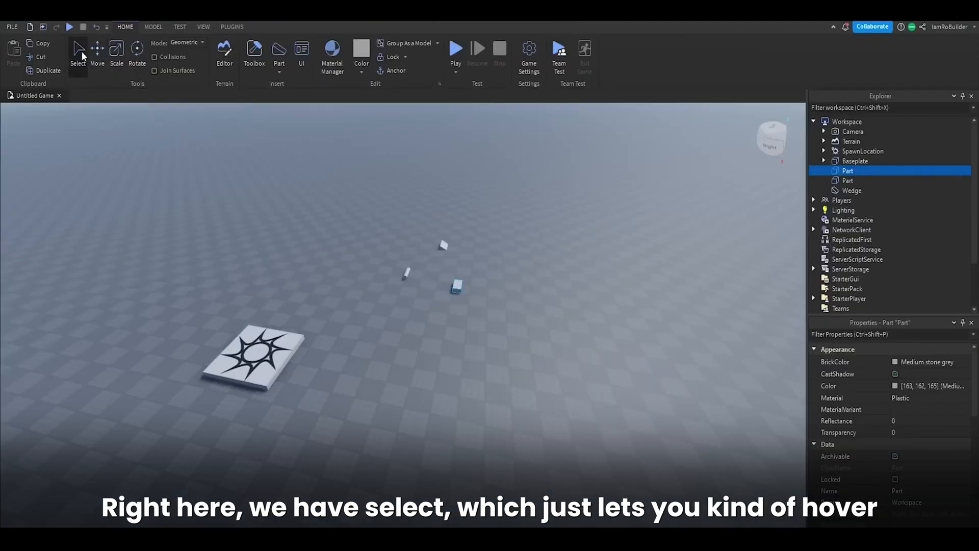
mouse_move(406, 277)
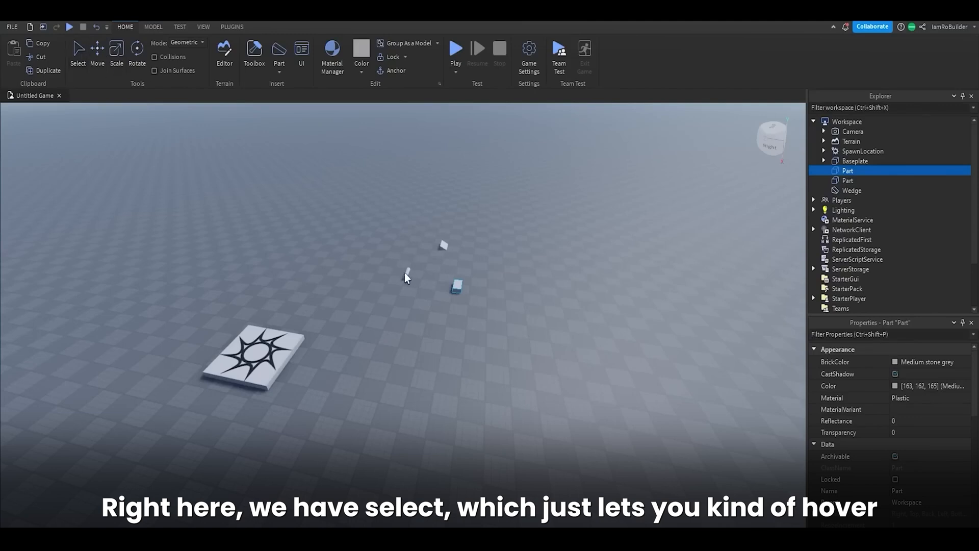
mouse_move(457, 286)
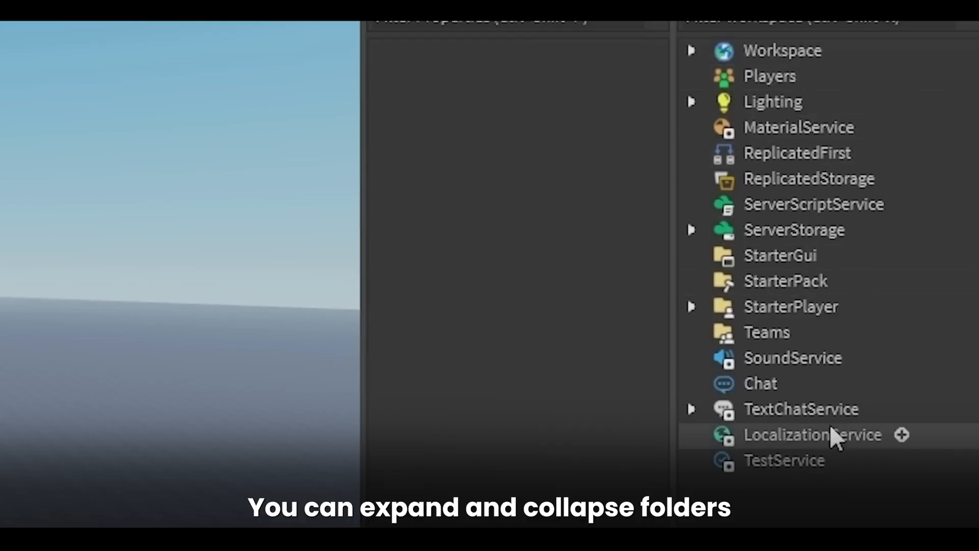
mouse_move(755, 77)
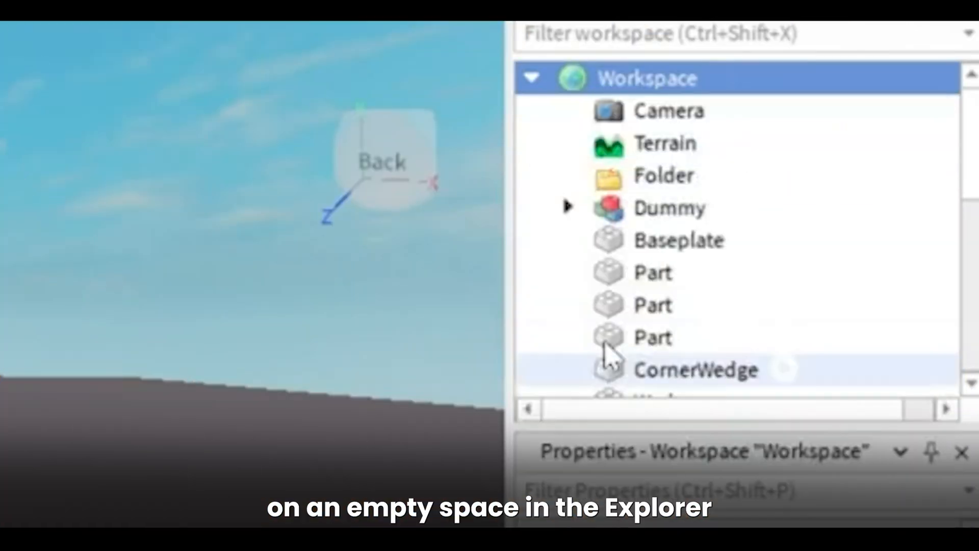
Step: Insert the Pine Tree model from the Toolbox 'tree' search into the Workspace
left_click(663, 174)
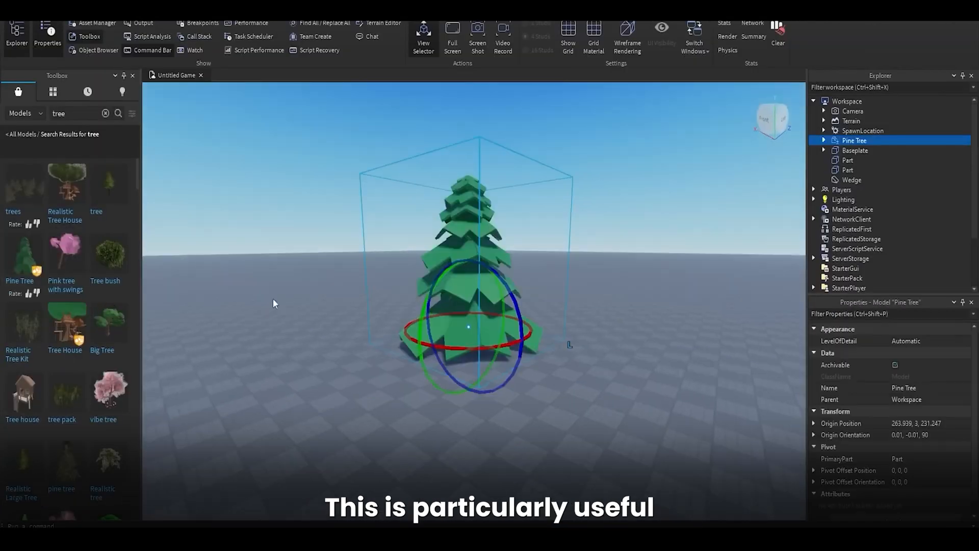
Step: Preview the Tree House model in the Toolbox results and insert it into the Workspace
left_click(64, 327)
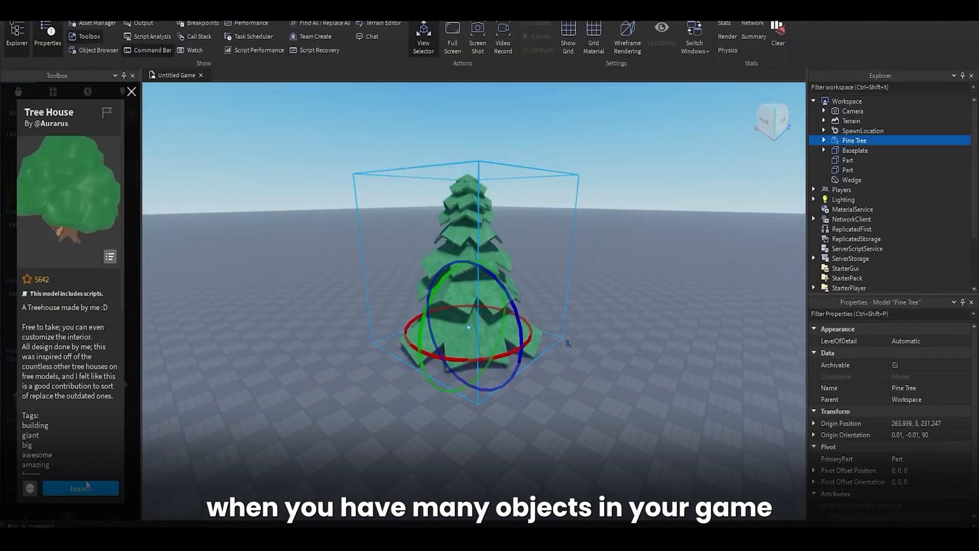
left_click(79, 488)
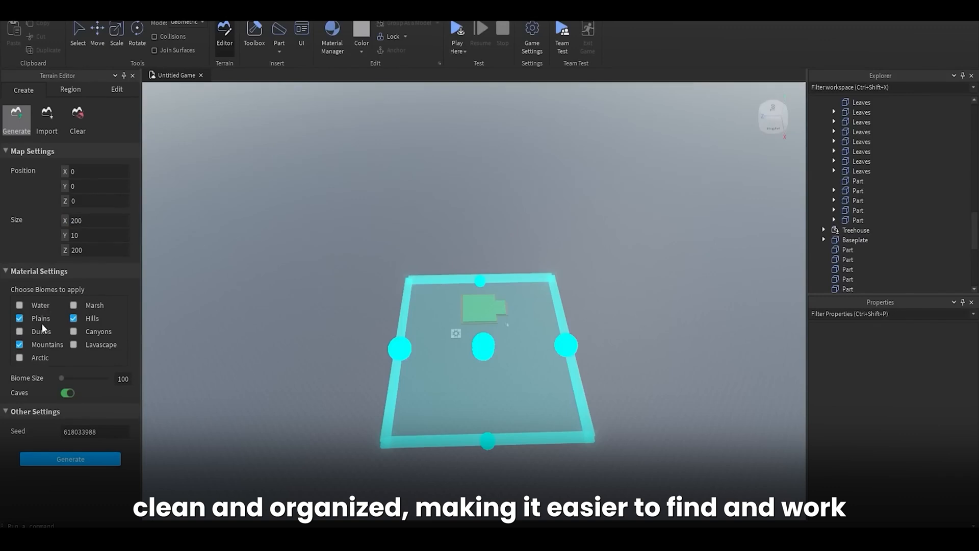
mouse_move(94, 354)
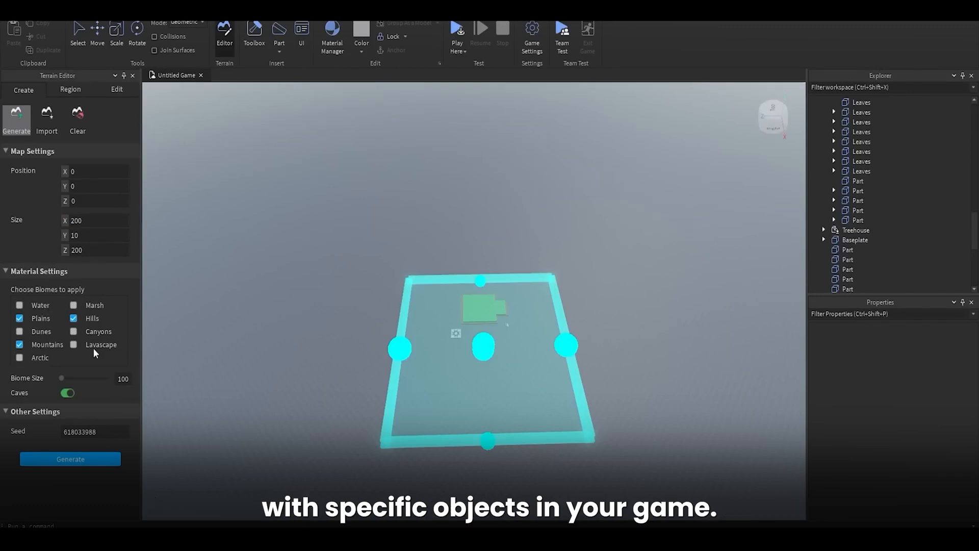
mouse_move(103, 309)
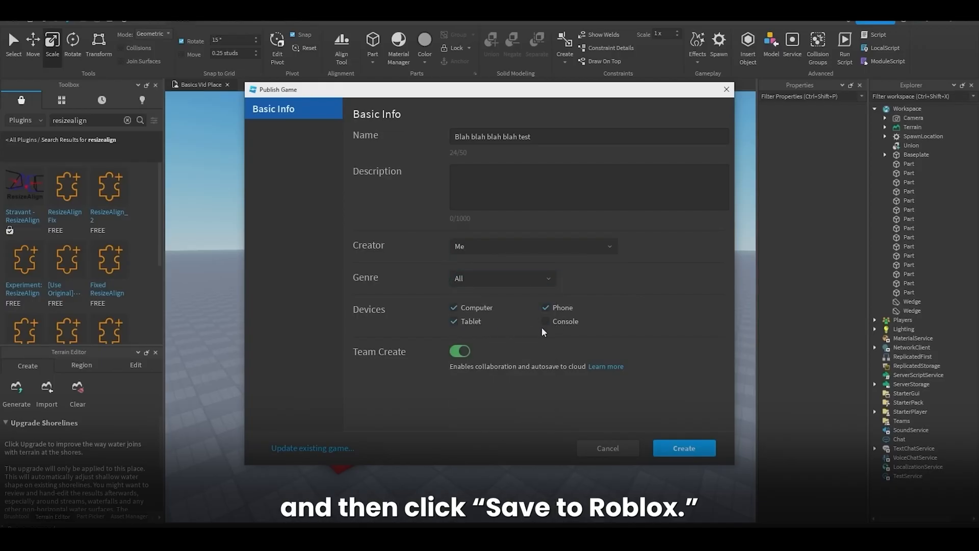
Step: Tick Console, enable Team Create and create the published game
left_click(545, 322)
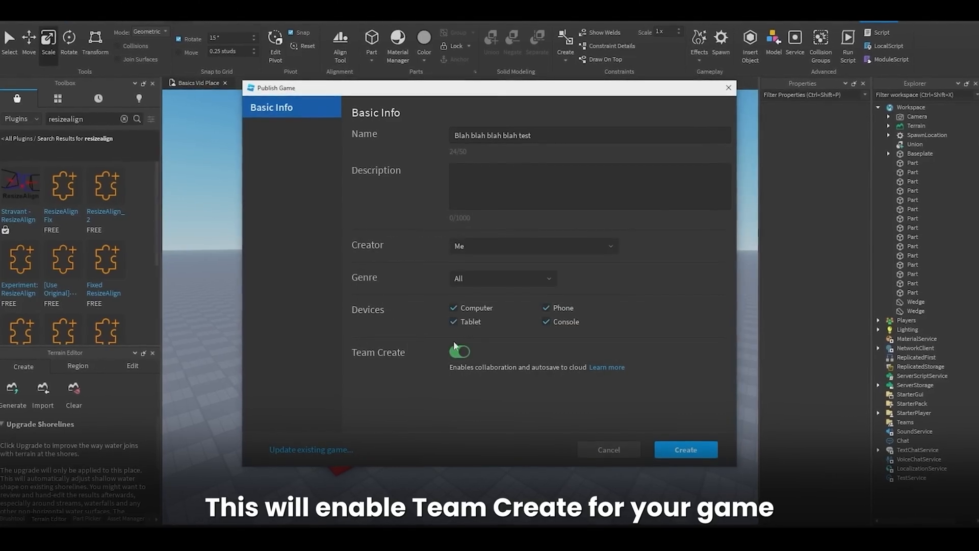
left_click(458, 352)
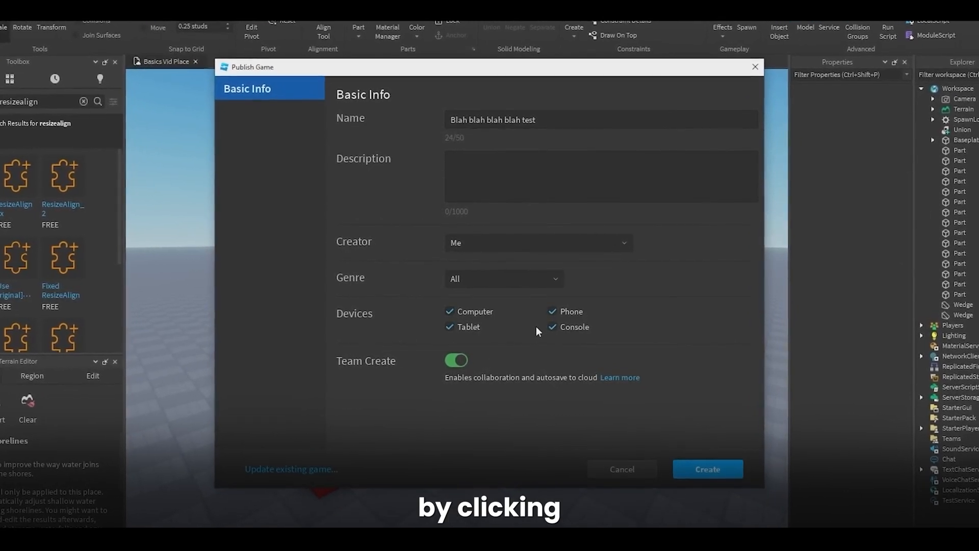
left_click(707, 469)
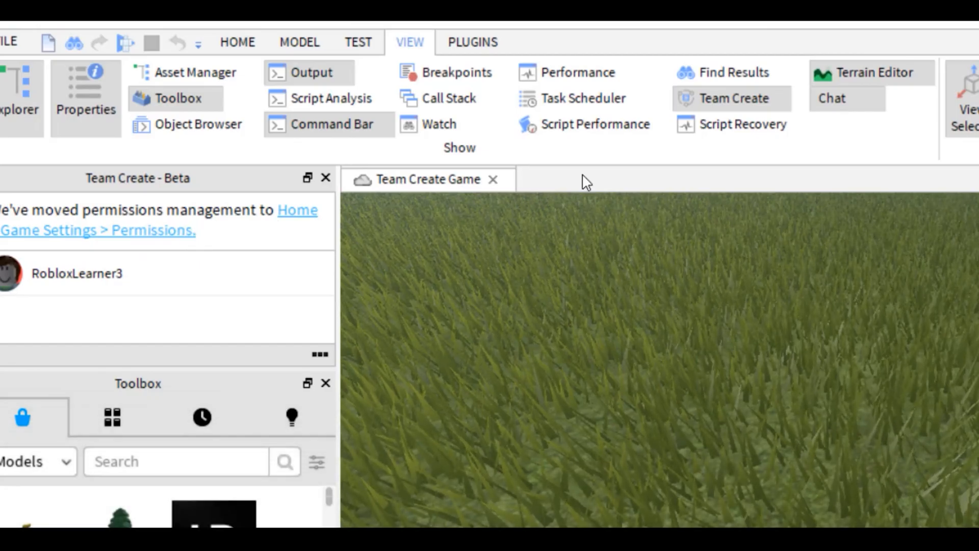
left_click(672, 91)
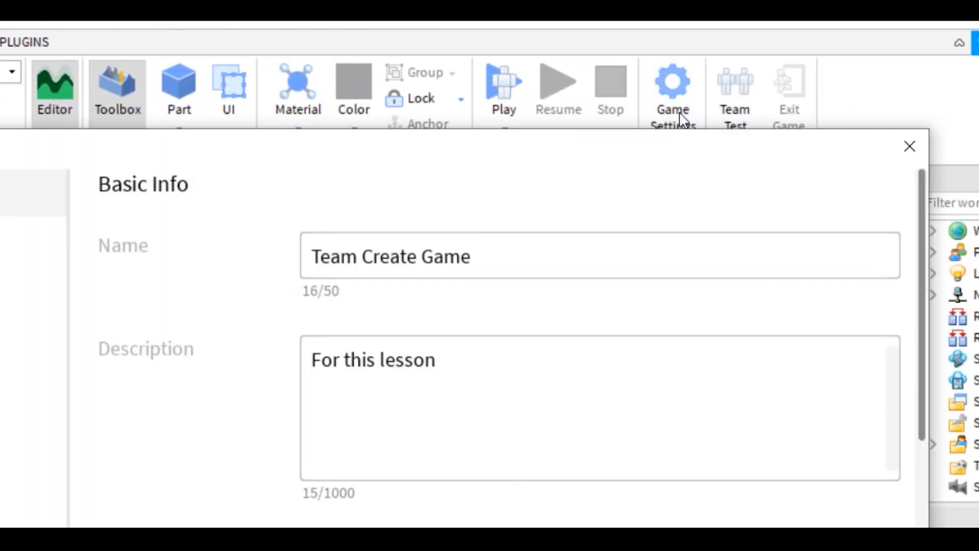
left_click(63, 119)
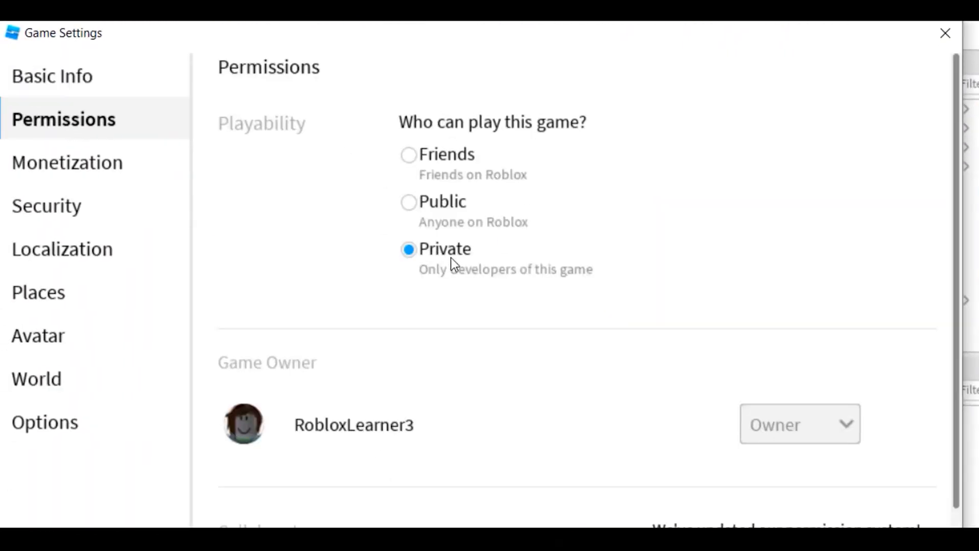
scroll("down", 3)
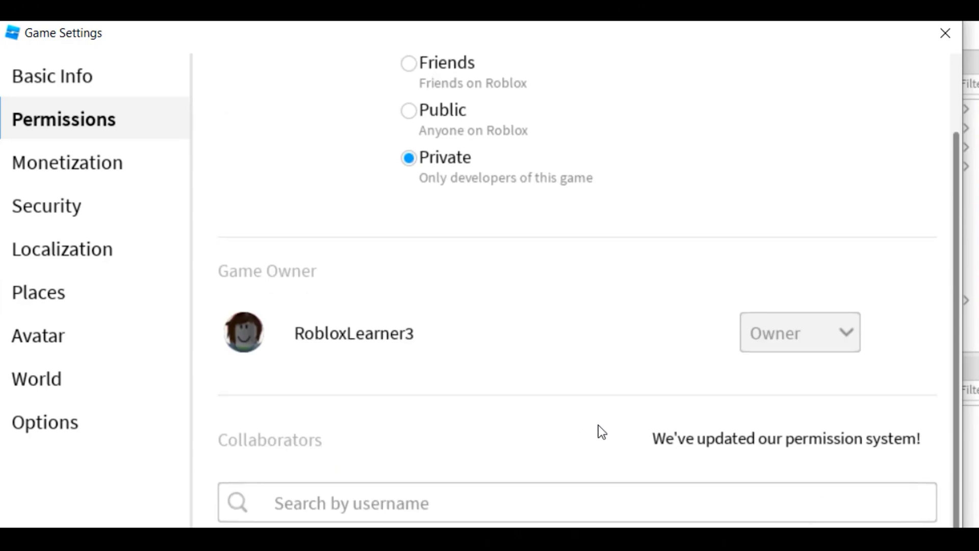
type("robloxle")
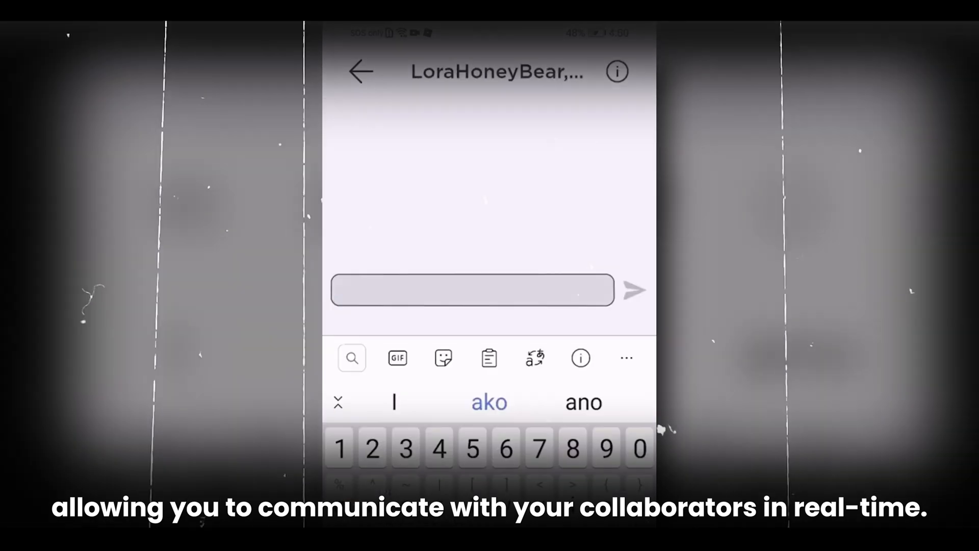
Step: Type the greeting 'hiii i just' into the collaborator chat
type("hiii i just")
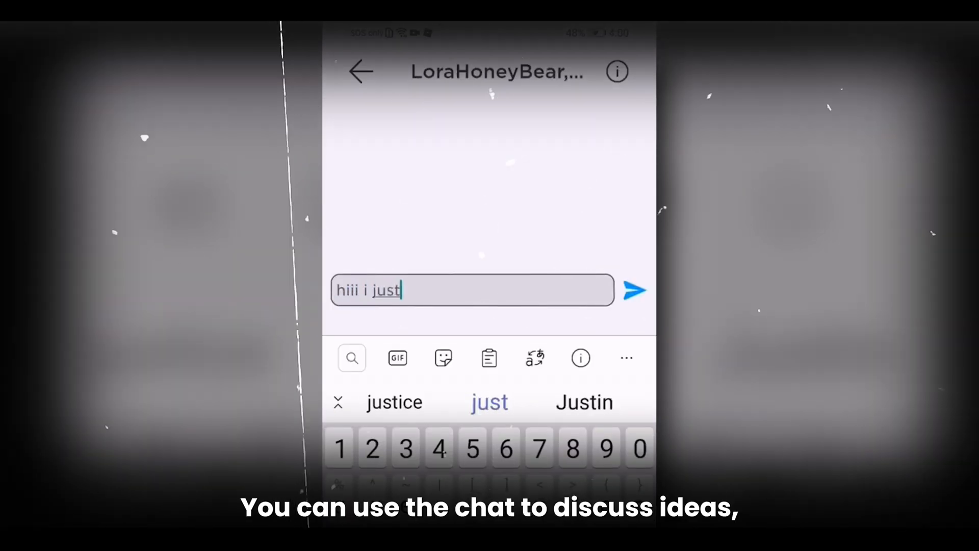